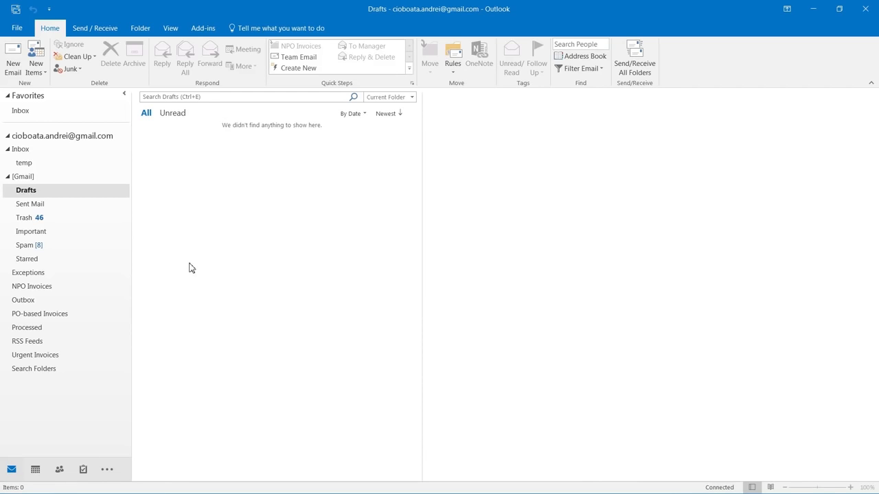
mouse_move(32, 287)
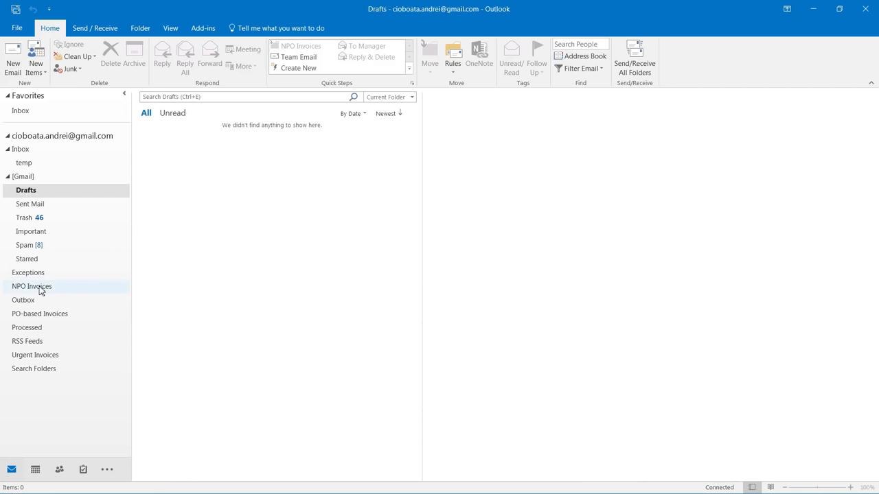
Open the NPO correct.pdf attachment from the 'Fwd: NPO correct' email in NPO Invoices.
left_click(33, 287)
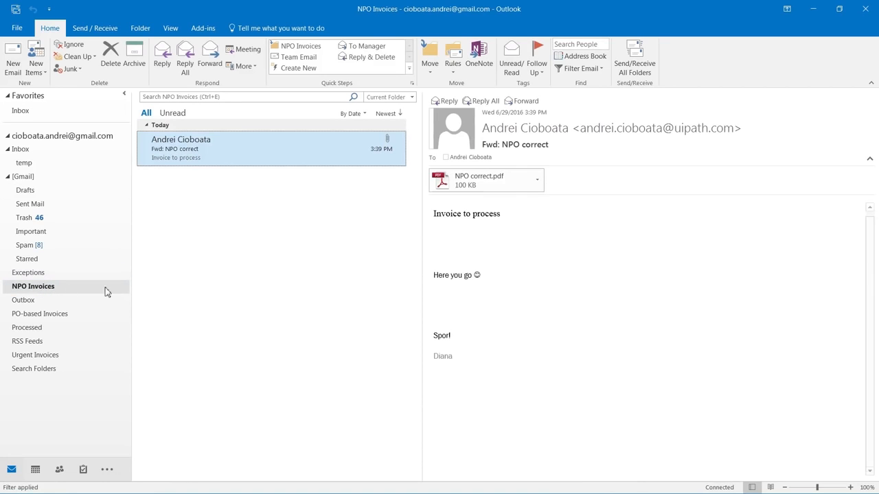
mouse_move(412, 166)
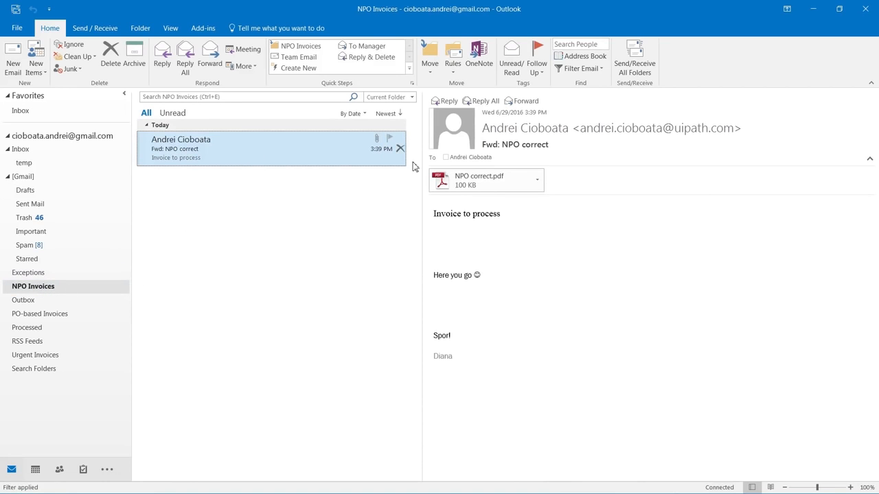
left_click(486, 179)
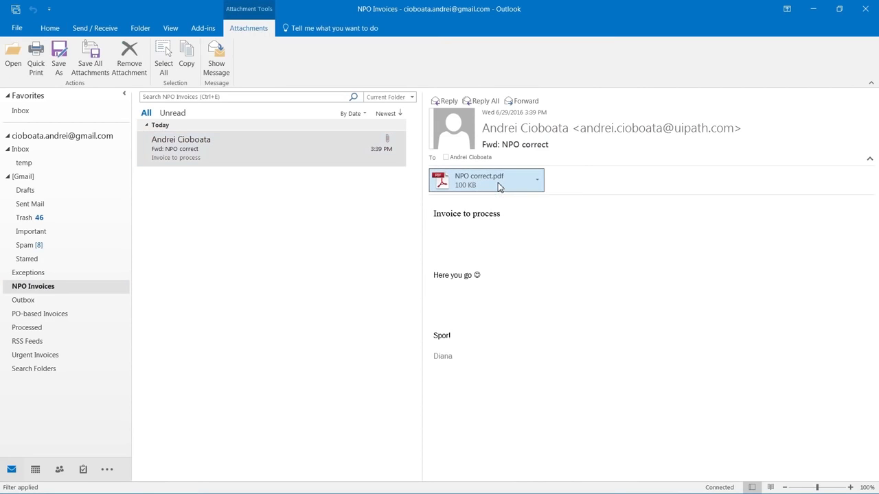
double_click(486, 180)
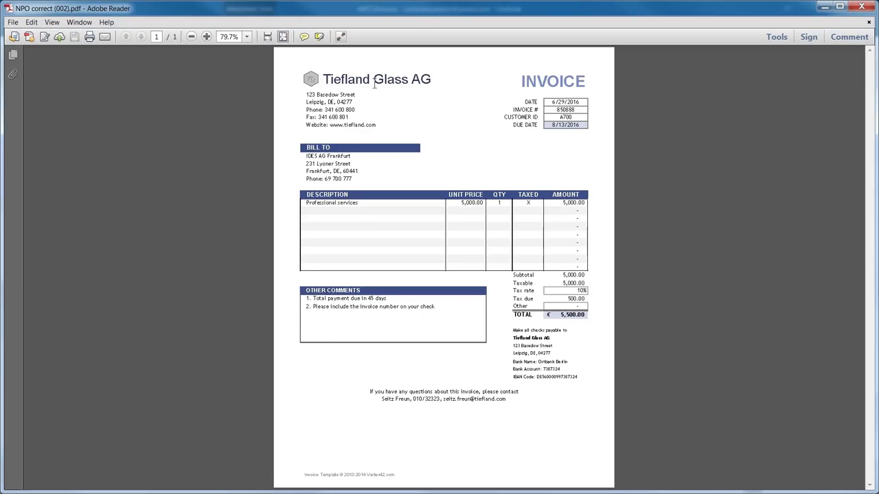
double_click(376, 79)
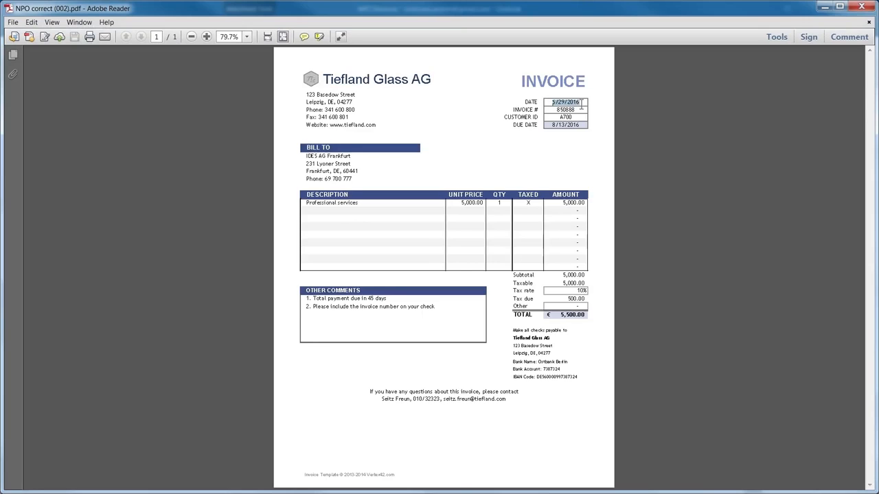
left_click(564, 110)
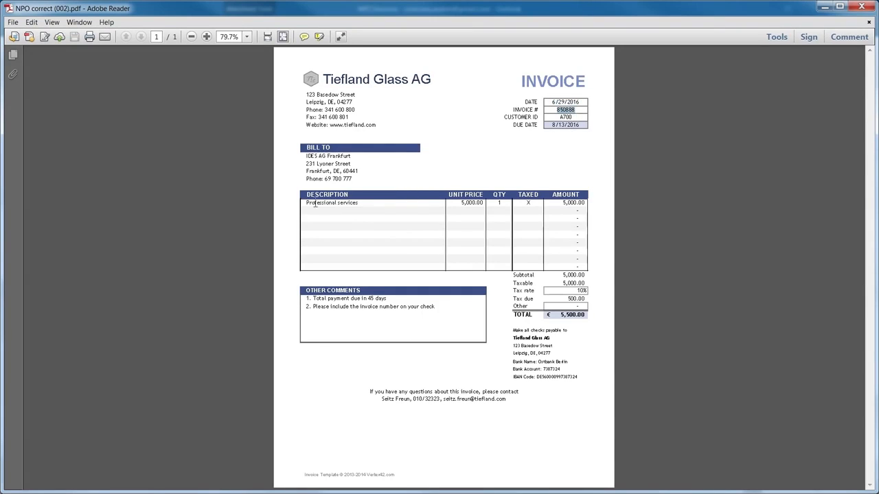
double_click(333, 203)
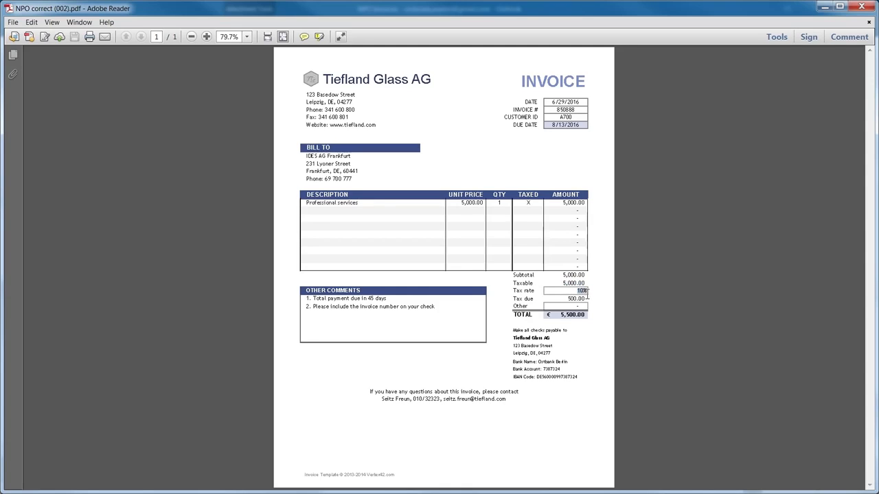
mouse_move(526, 319)
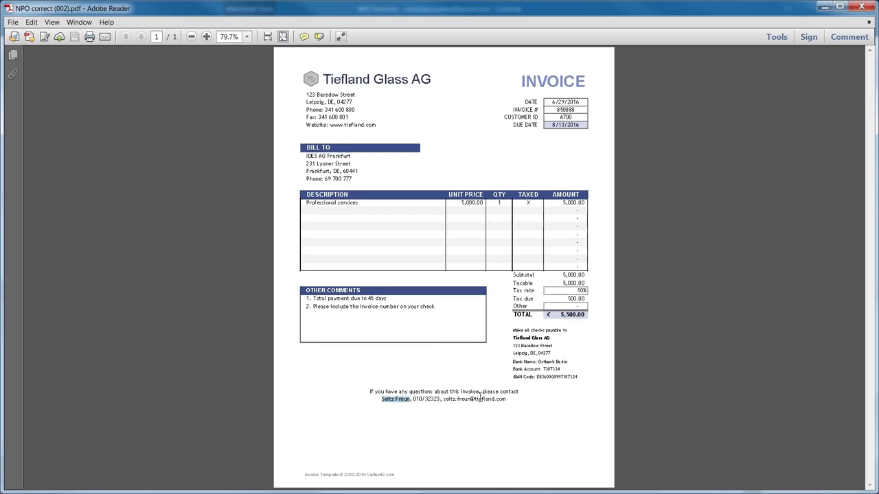
mouse_move(470, 398)
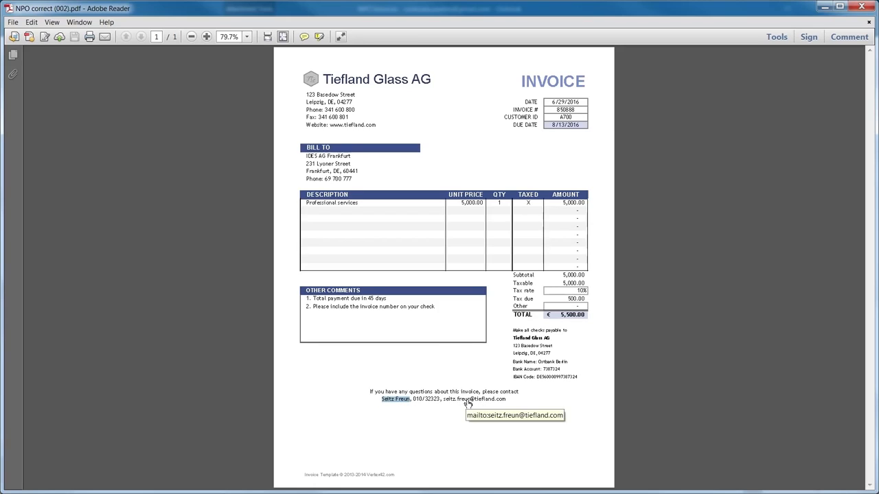
mouse_move(459, 373)
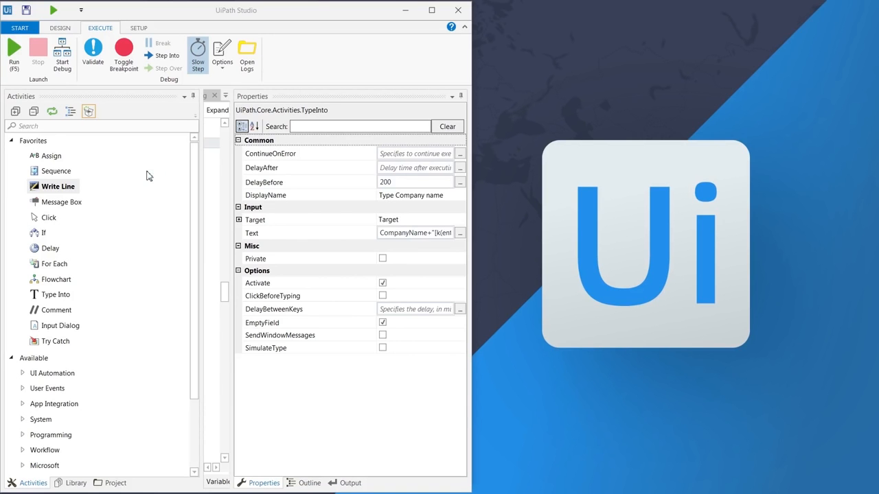
mouse_move(62, 52)
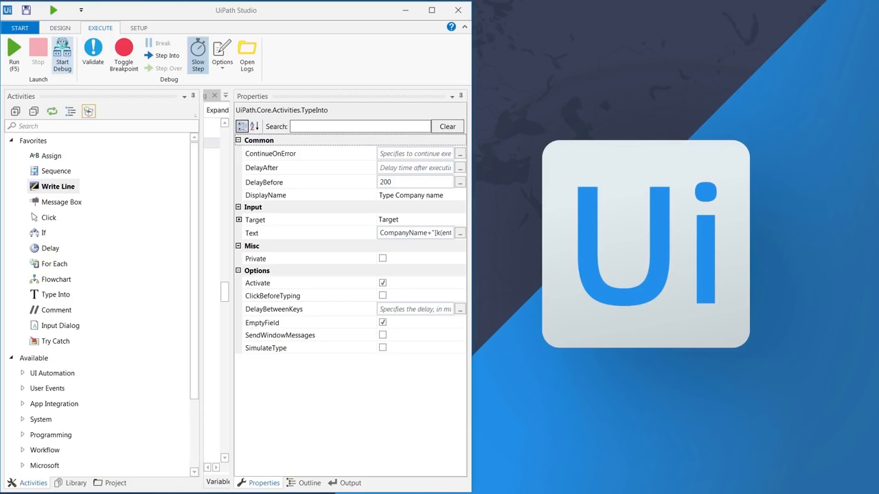
mouse_move(500, 146)
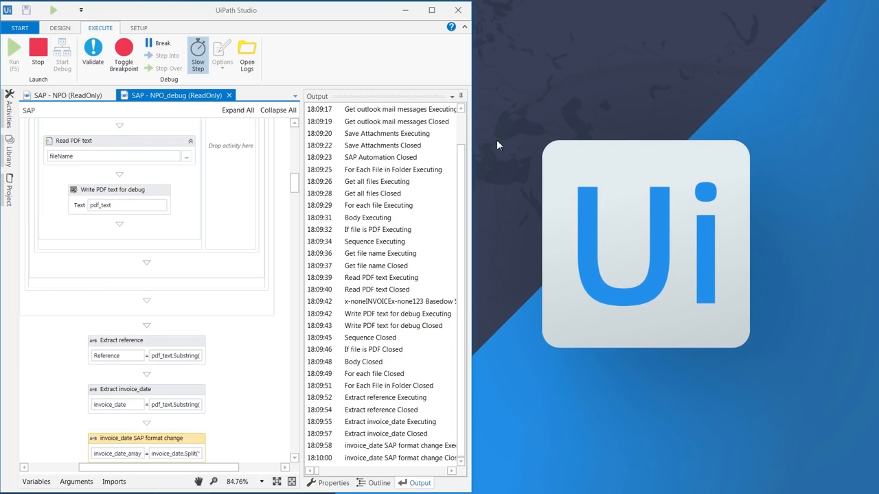
Follow the debug run through the Extract and Assign activities in the workflow designer.
scroll("down", 3)
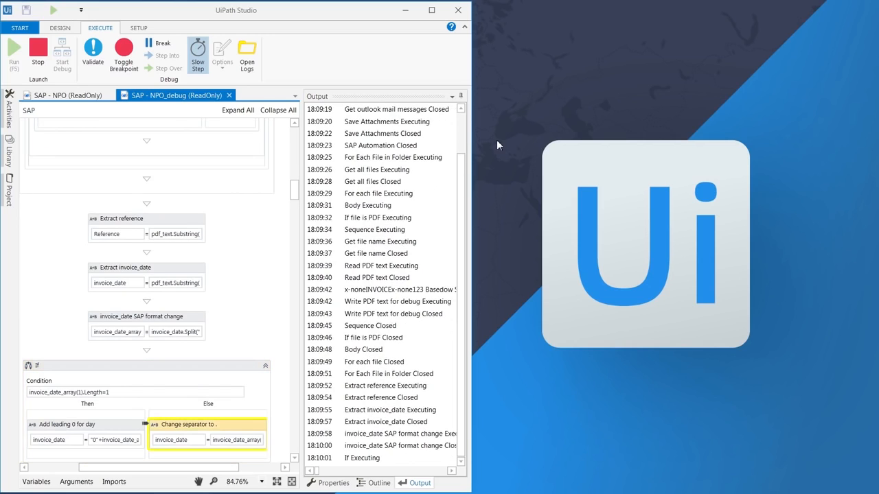
scroll("down", 3)
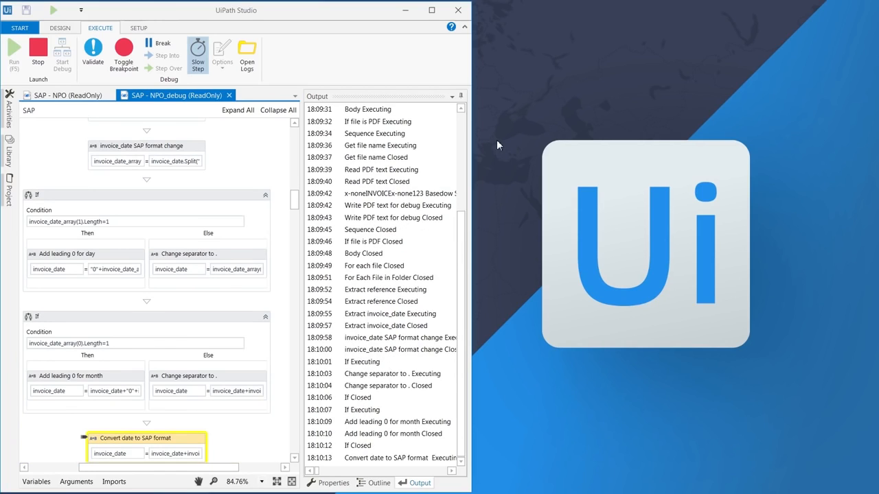
scroll("down", 3)
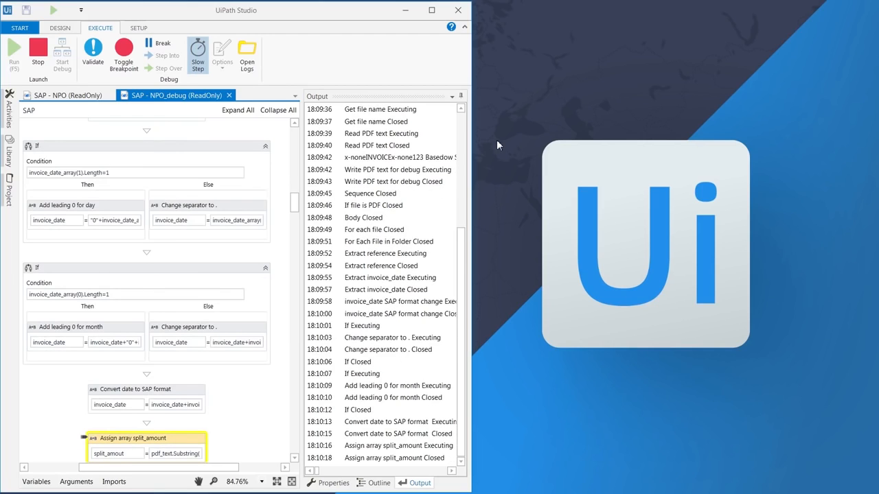
scroll("down", 3)
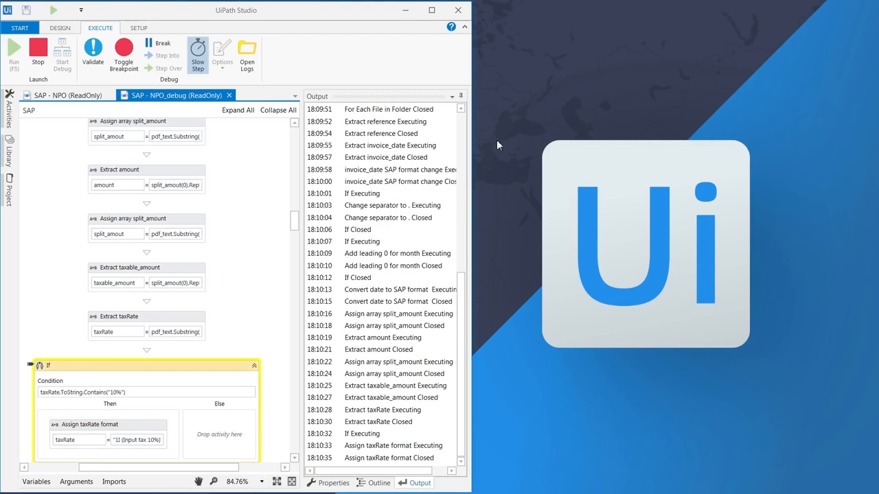
scroll("down", 3)
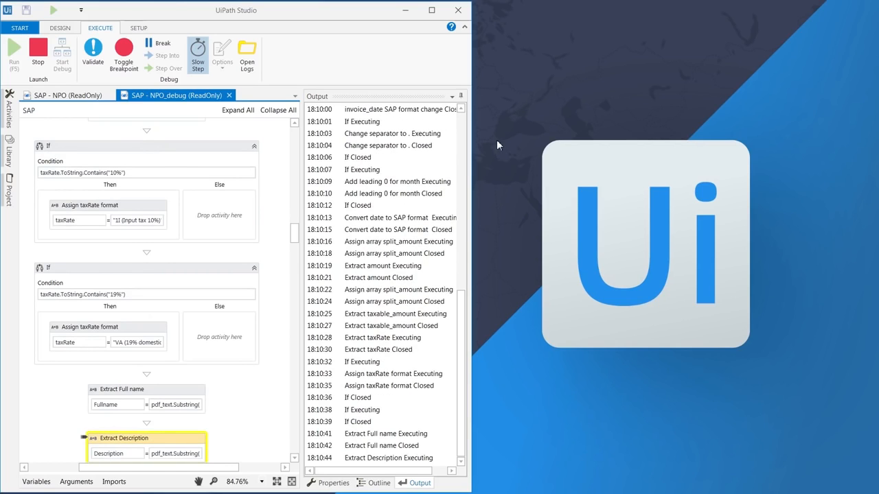
scroll("down", 3)
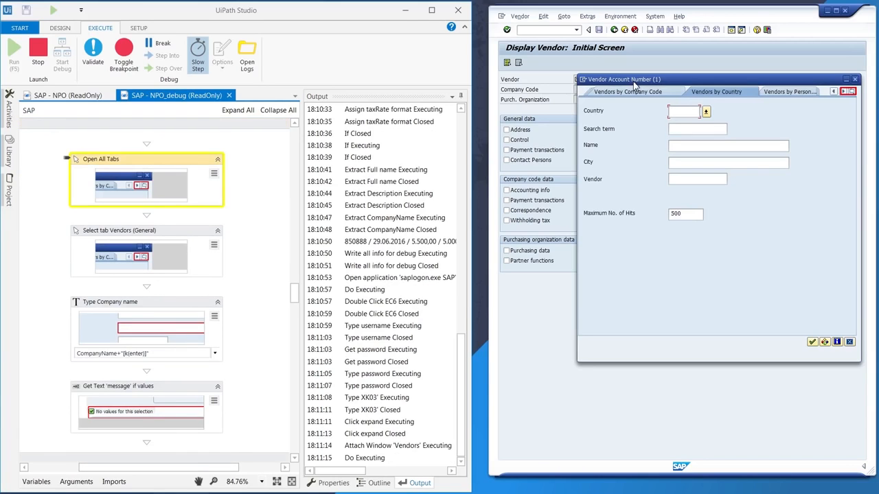
Search Vendors (General) for the name Tiefland Glass AG and pick vendor 1076.
left_click(851, 91)
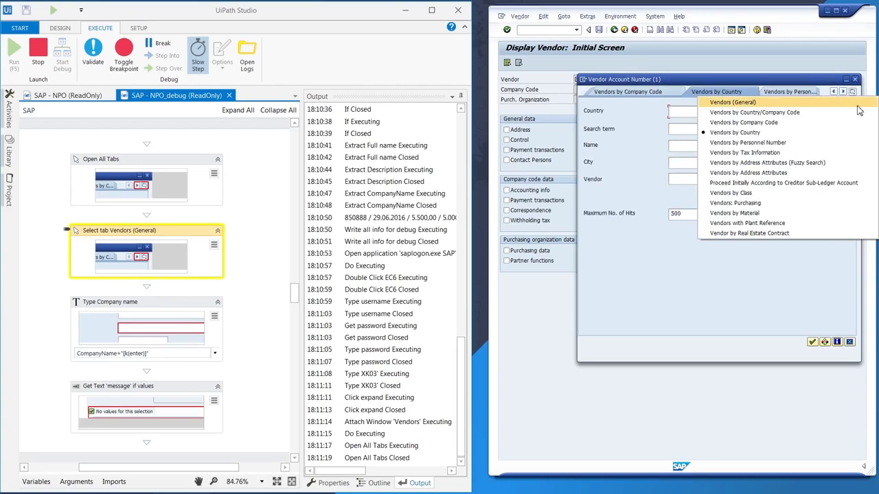
left_click(731, 102)
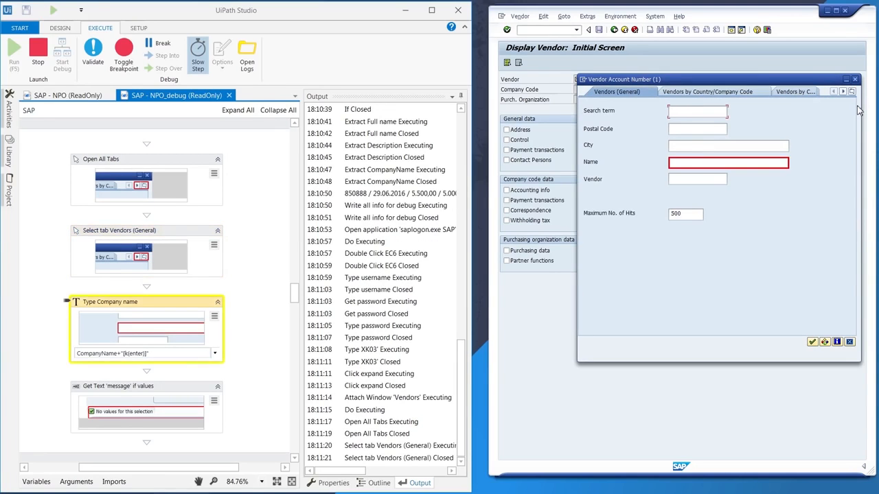
type("Tiefland Glass AG")
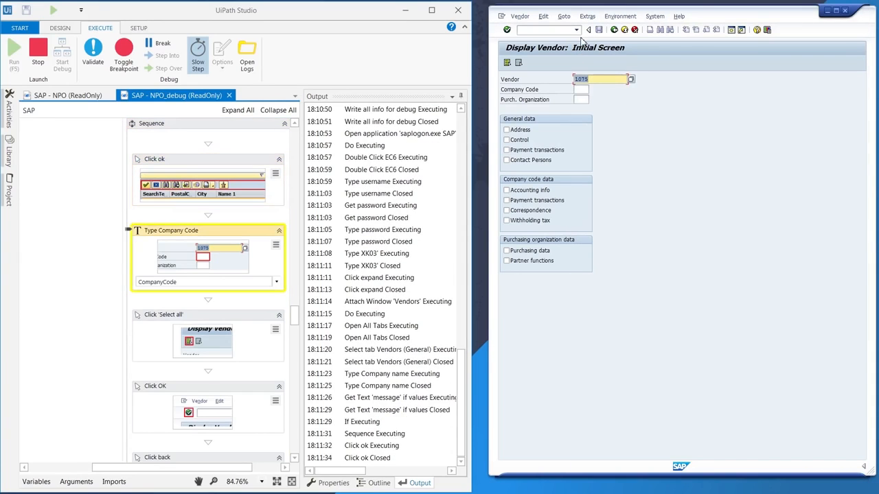
Display the vendor's address data for company code 1000, then leave the display.
type("1000")
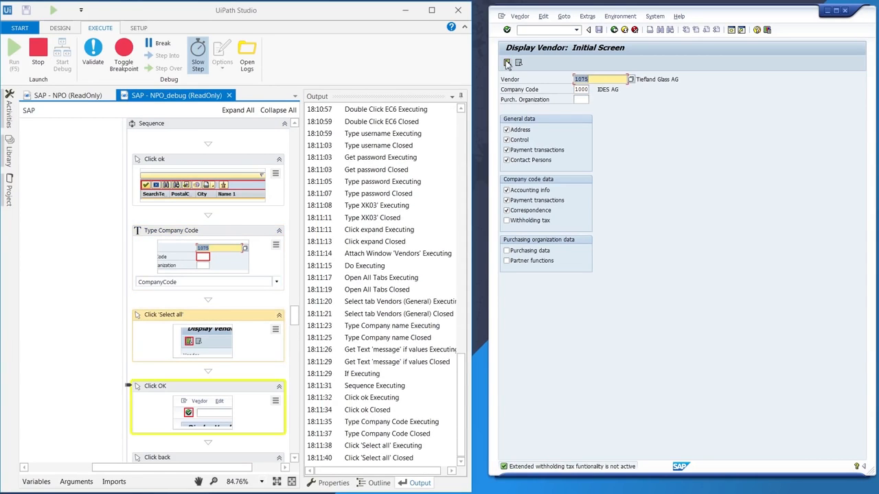
left_click(506, 63)
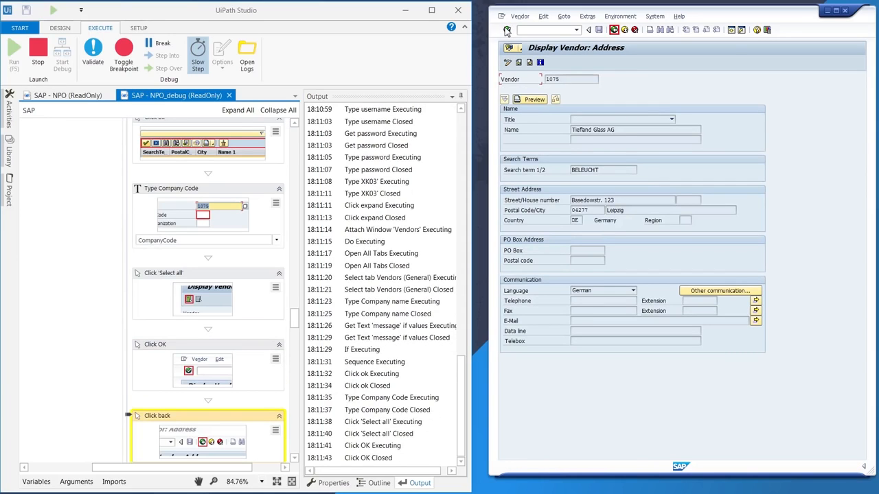
left_click(507, 30)
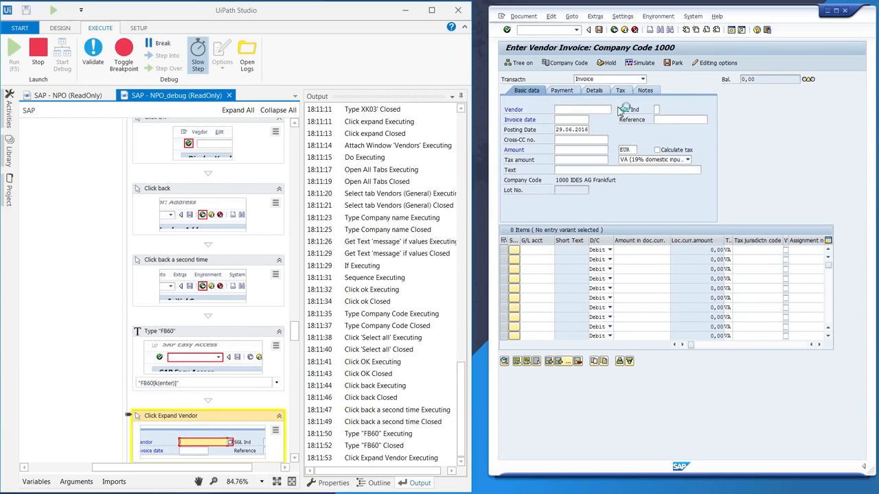
Fill the FB60 header with vendor Tiefland Glass AG, reference 850888, amount 5,500.00 and tax code V4.
left_click(624, 110)
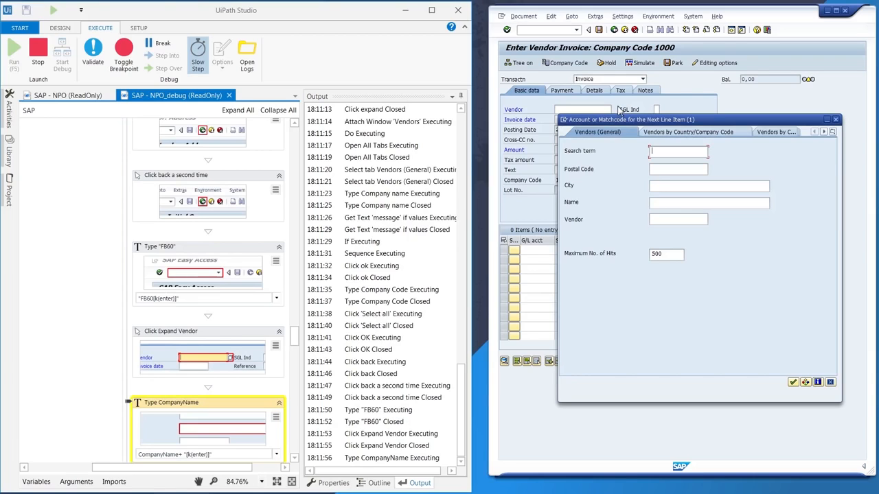
type("Tiefland Glass AG")
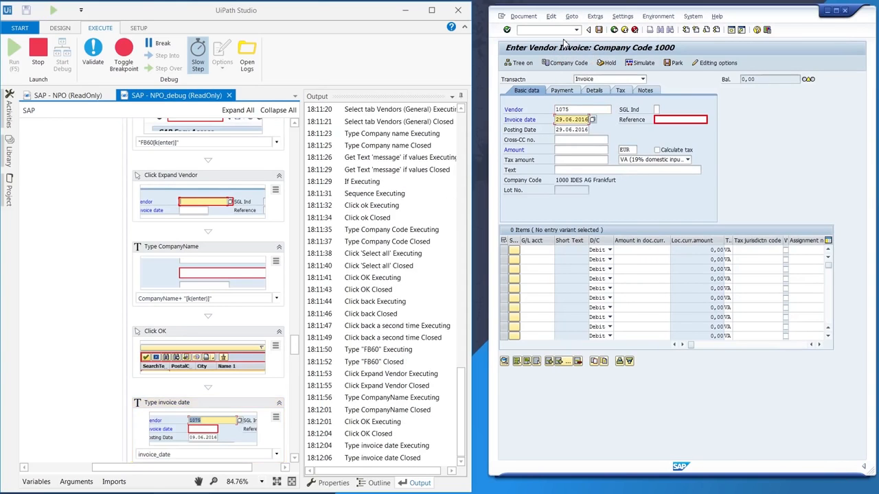
type("850888")
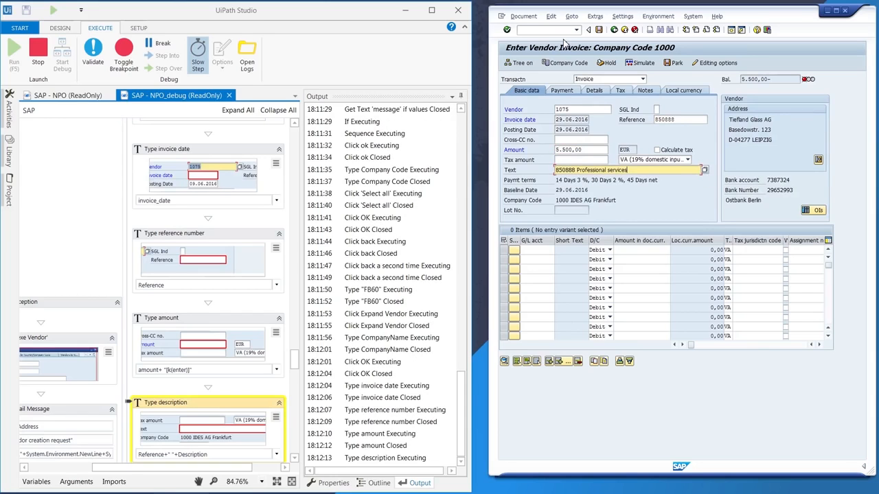
scroll("down", 3)
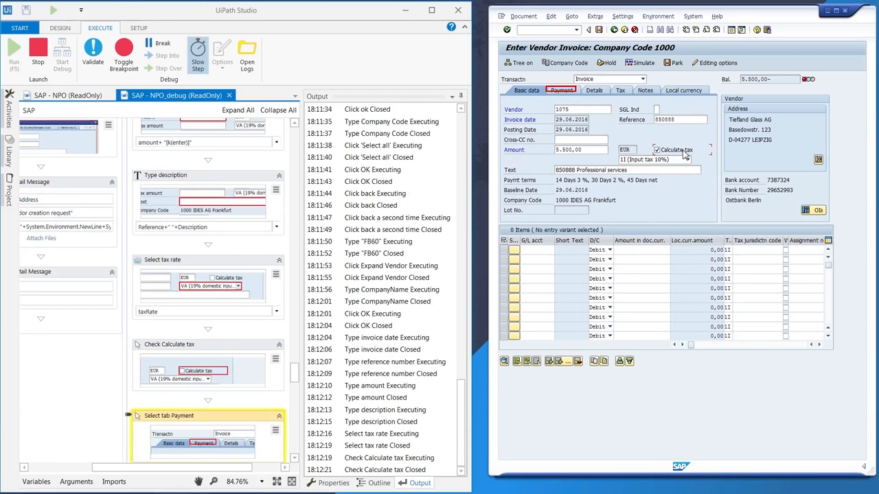
Complete Payment and Details with 850888 and 'Professional services', then simulate the posting.
left_click(560, 90)
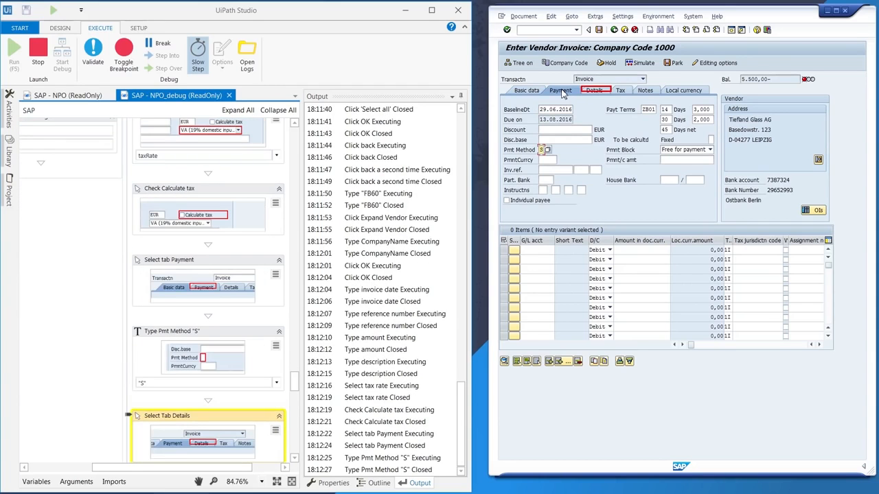
left_click(593, 91)
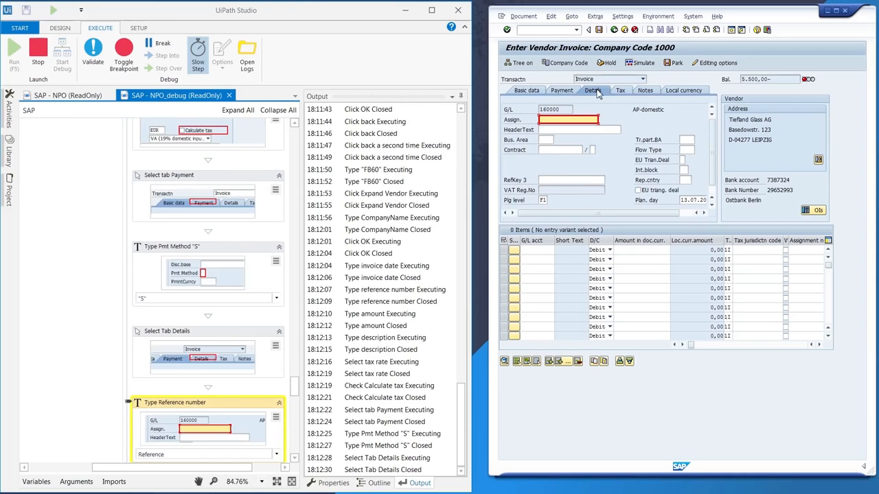
type("850888")
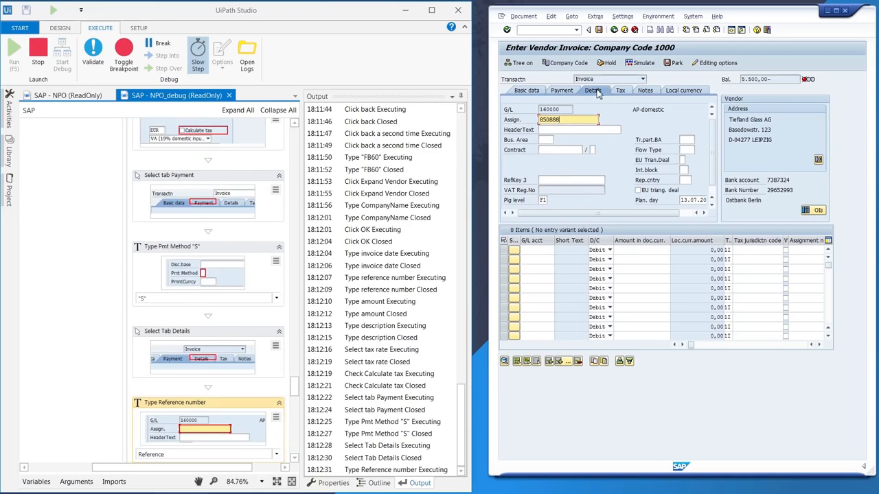
type("Professional services")
left_click(642, 248)
type("5.500,00")
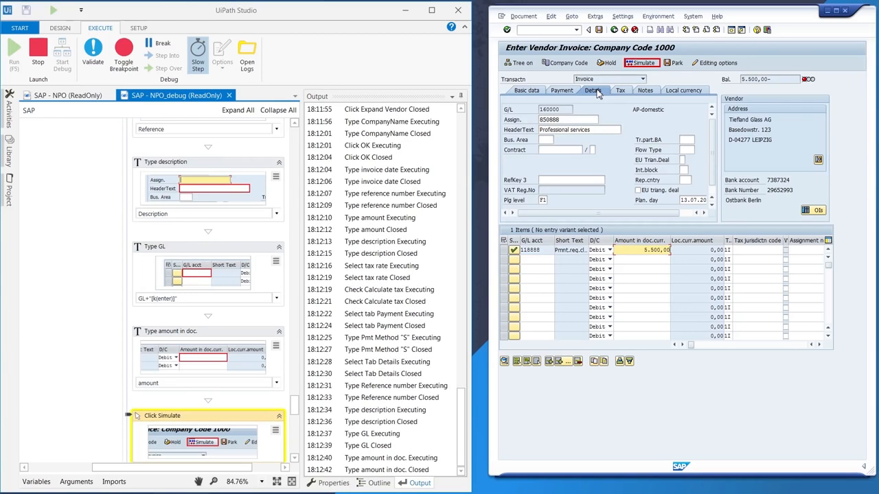
left_click(639, 63)
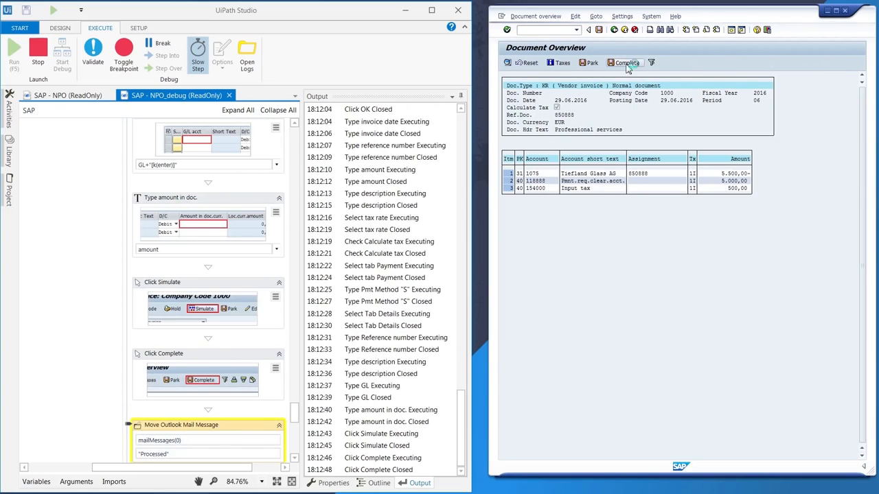
Complete the simulated invoice document from the Document Overview.
left_click(622, 63)
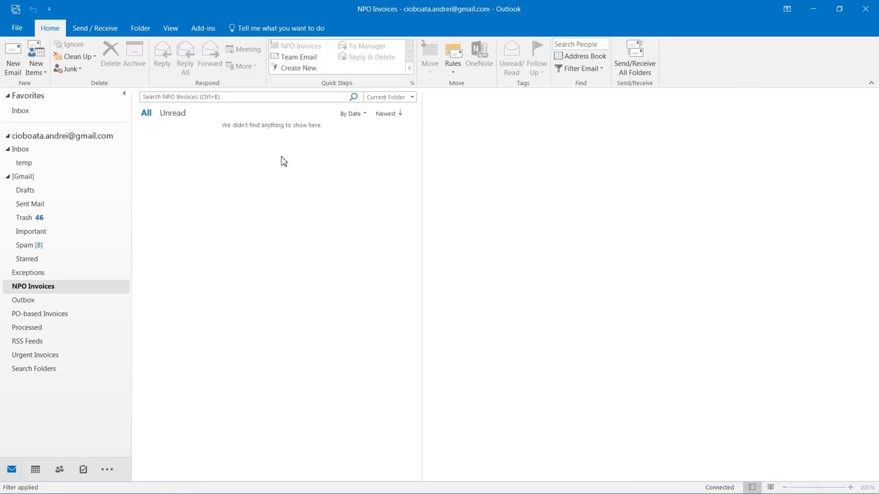
mouse_move(250, 140)
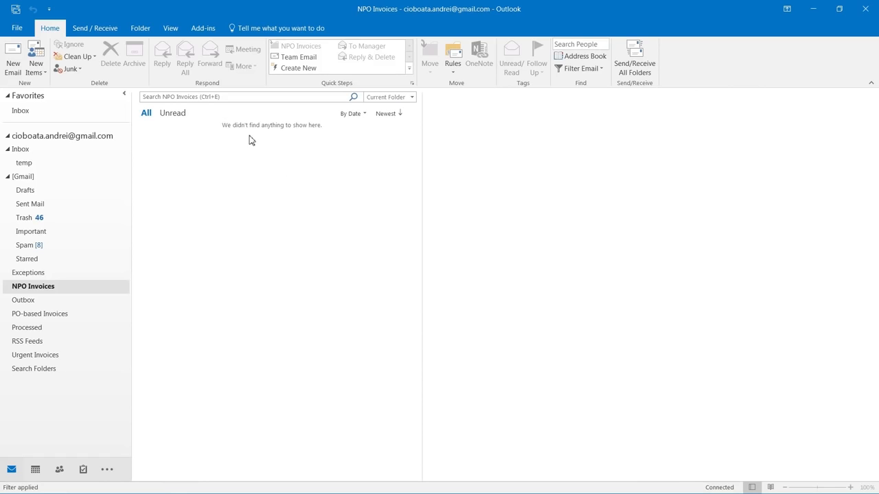
mouse_move(318, 135)
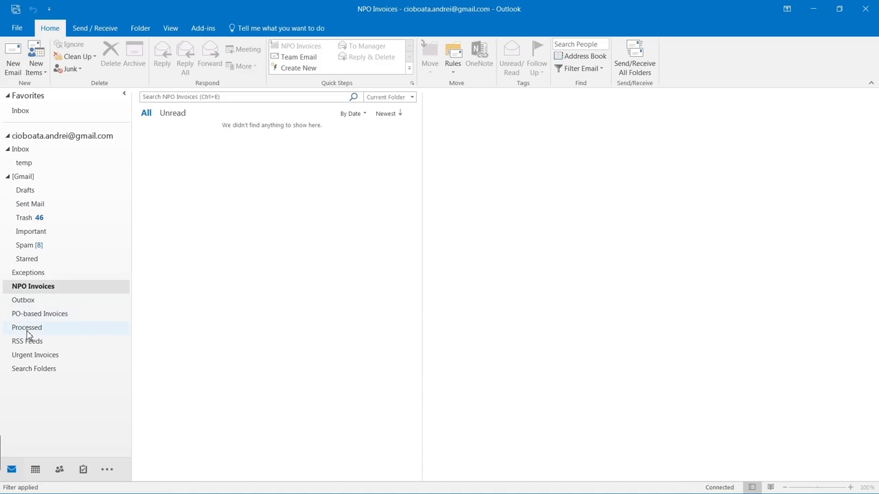
Show the Processed folder's contents in the Outlook folder pane.
left_click(27, 327)
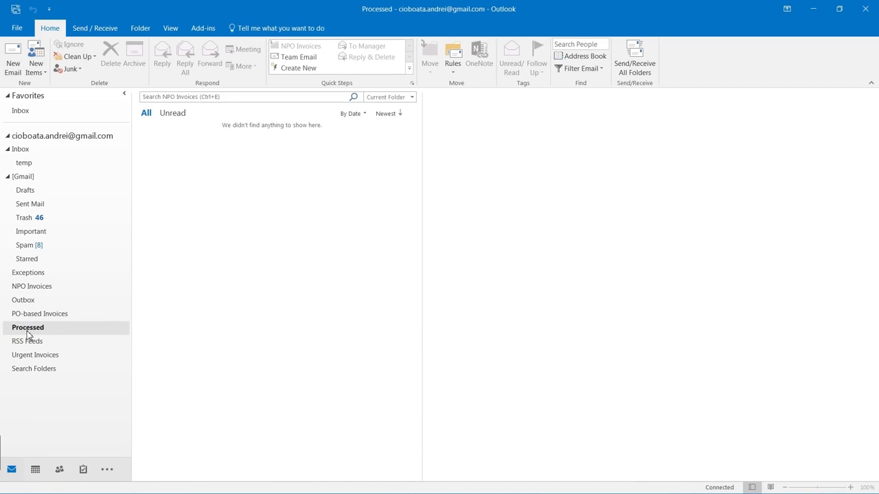